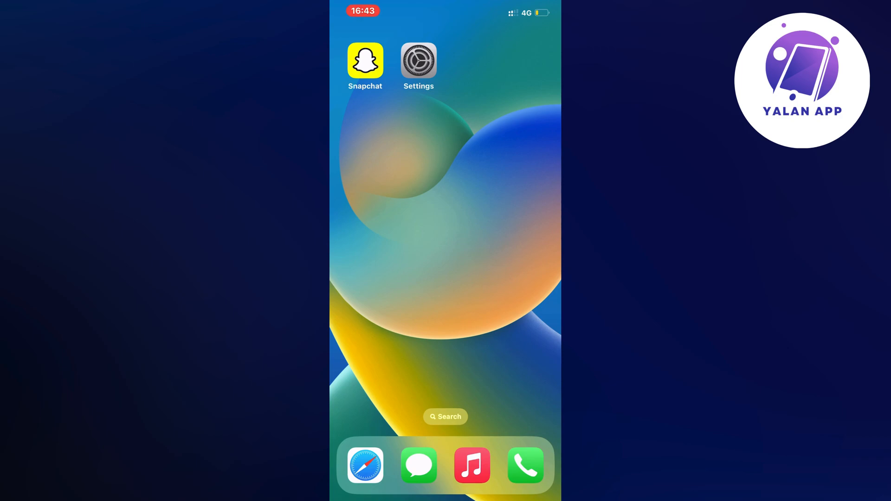
# - Launch Settings from the Home Screen to reach its main options list
pyautogui.click(418, 60)
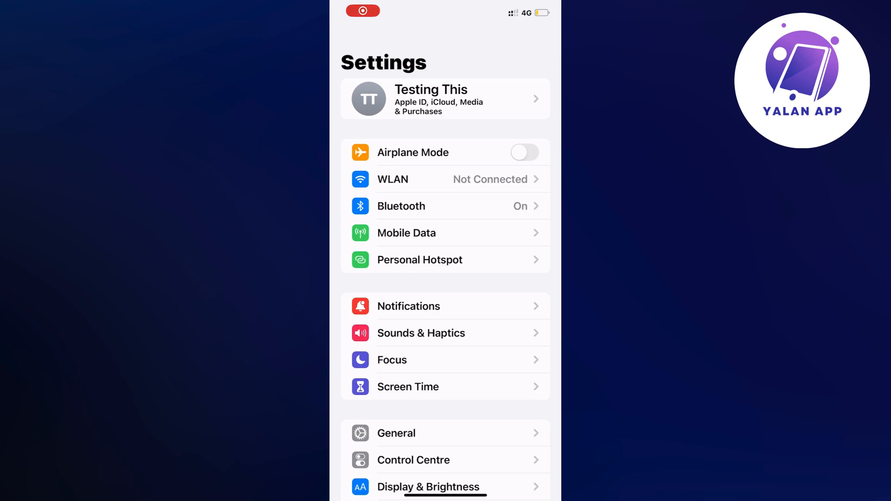
# - Scroll the Settings list down to Snapchat's permissions page
pyautogui.scroll(-3)
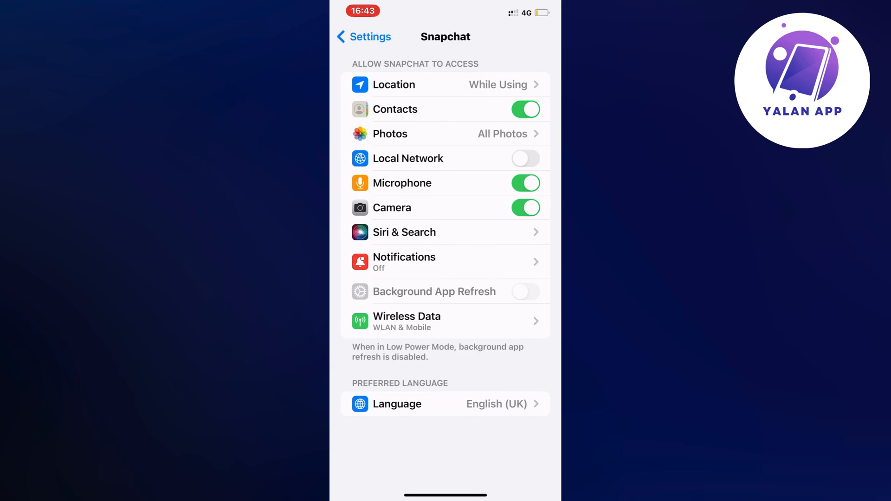
# - Go into Snapchat's Photos access screen, where All Photos is checked
pyautogui.click(446, 133)
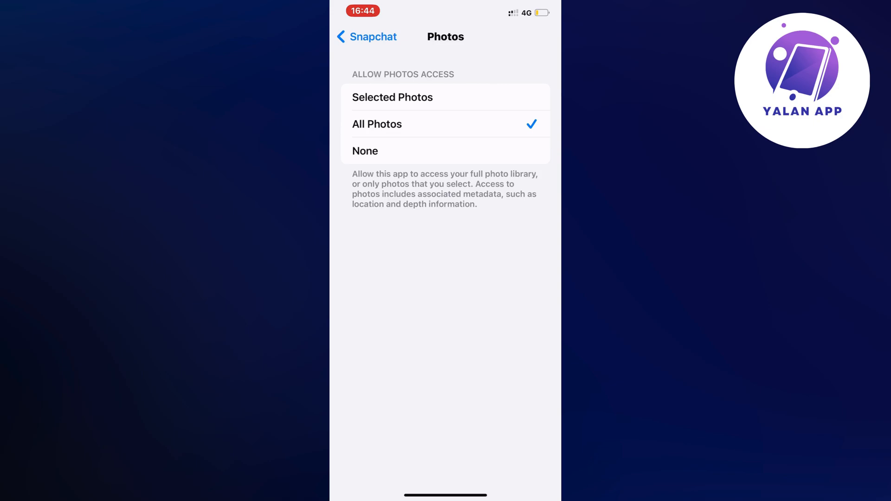
# - Grant Snapchat All Photos access and reach the iPhone Storage app list
pyautogui.click(366, 36)
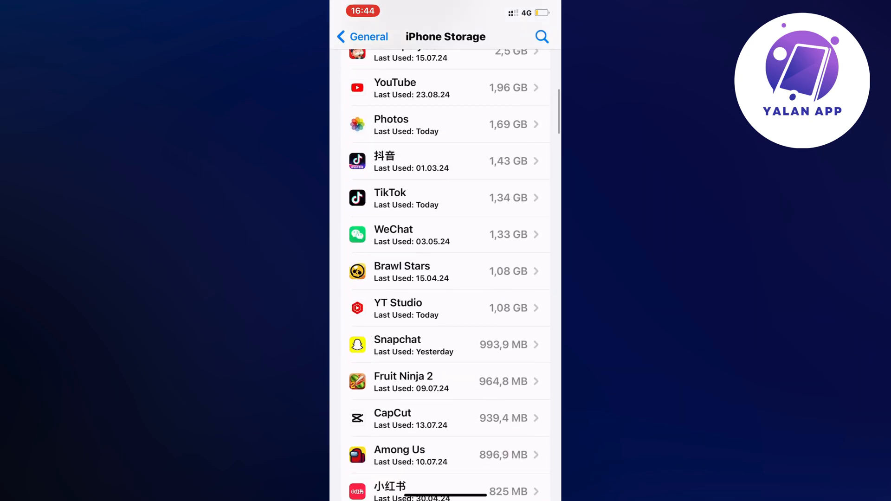
# - Offload Snapchat keeping its 781.5 MB of data, then reinstall it
pyautogui.click(448, 307)
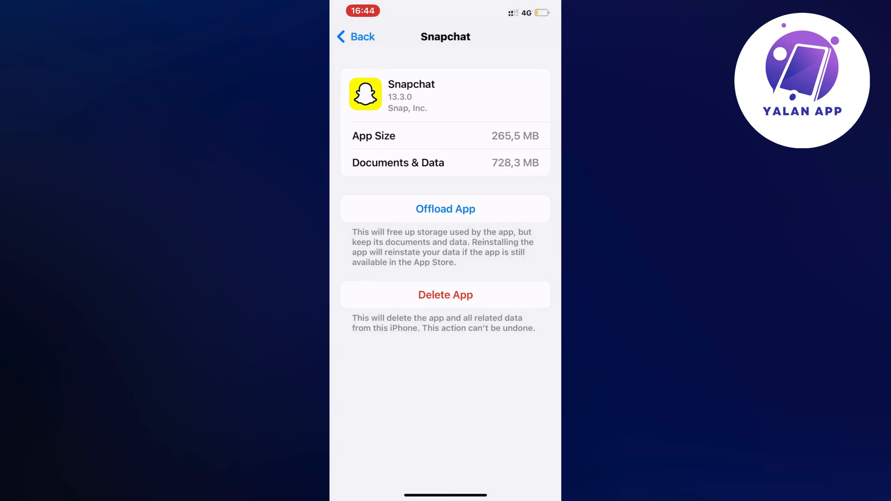
pyautogui.click(445, 209)
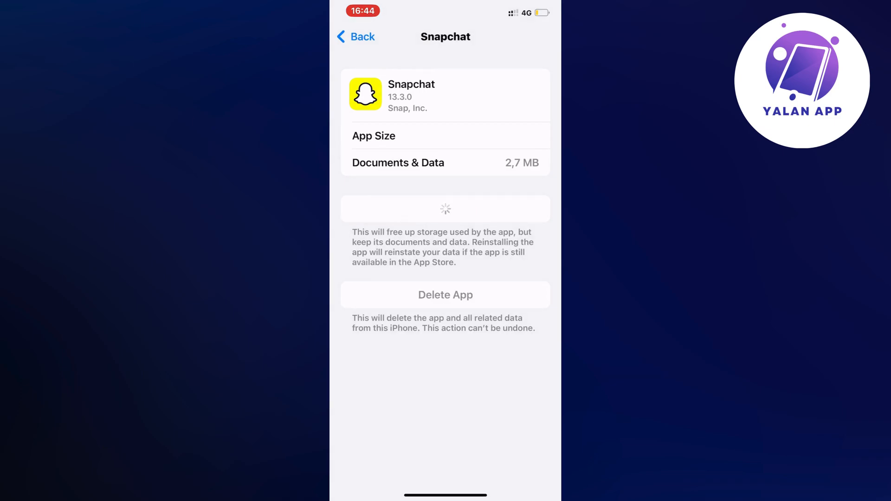
pyautogui.click(444, 209)
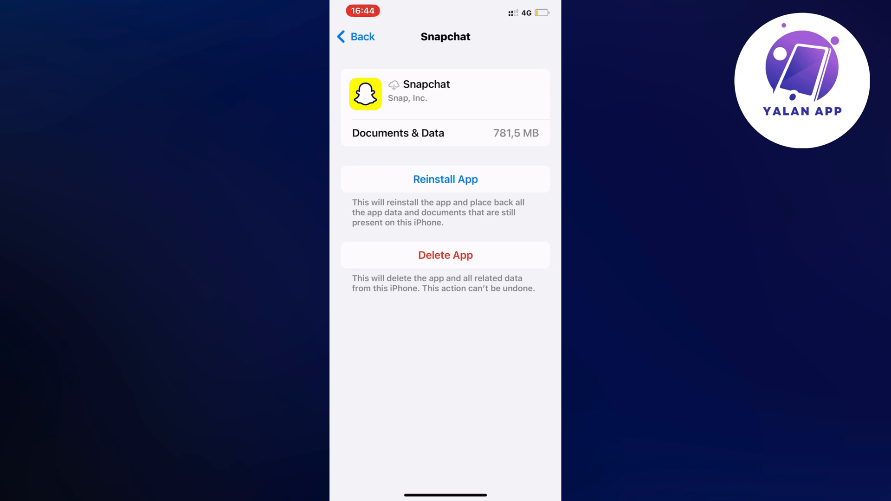
pyautogui.click(446, 179)
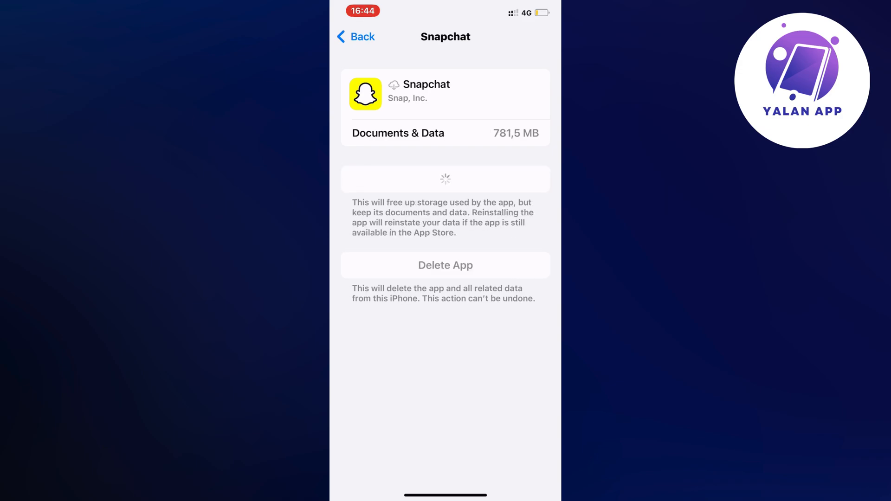